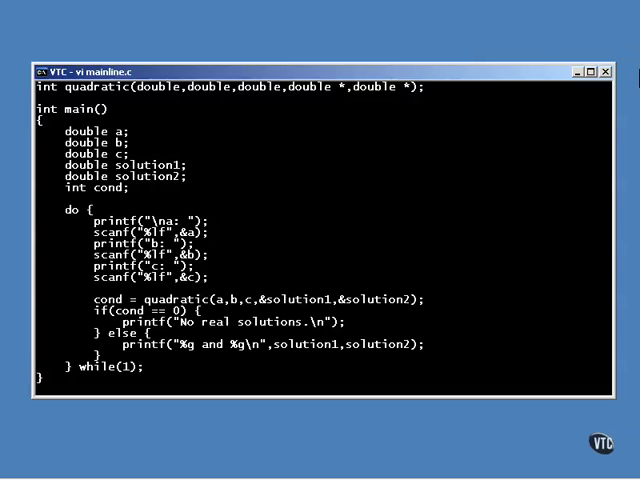
mouse_move(162, 312)
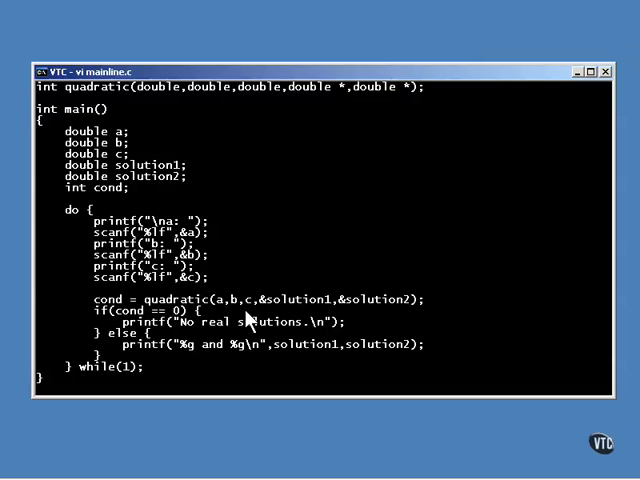
mouse_move(328, 332)
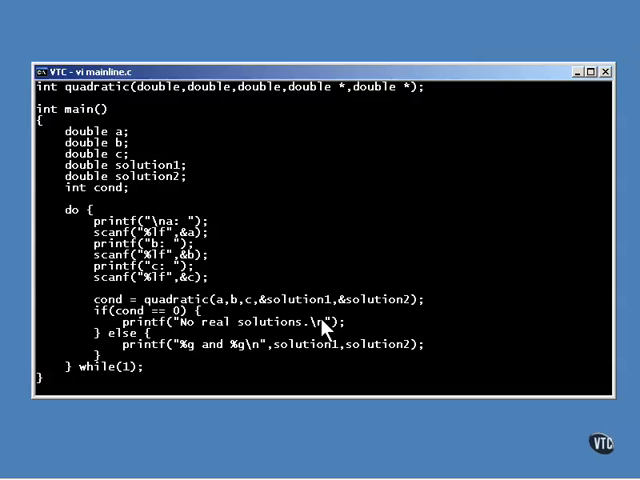
mouse_move(364, 318)
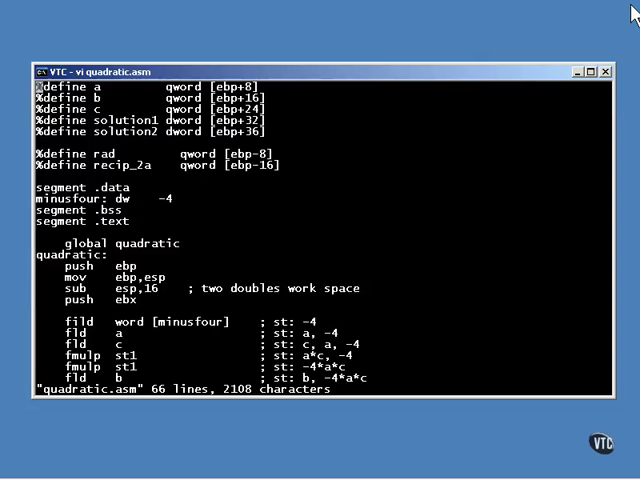
mouse_move(220, 190)
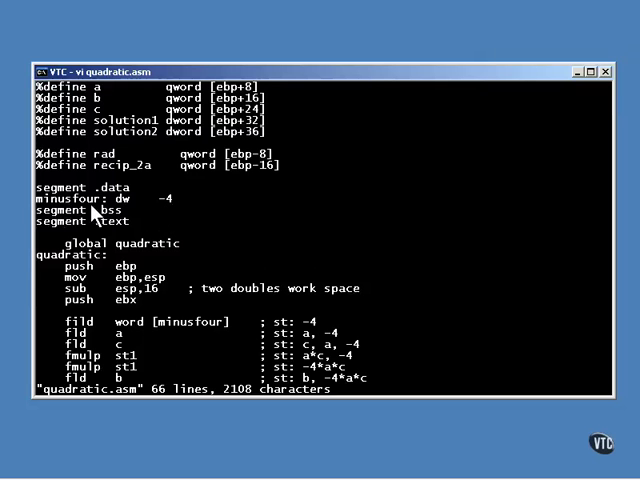
mouse_move(168, 212)
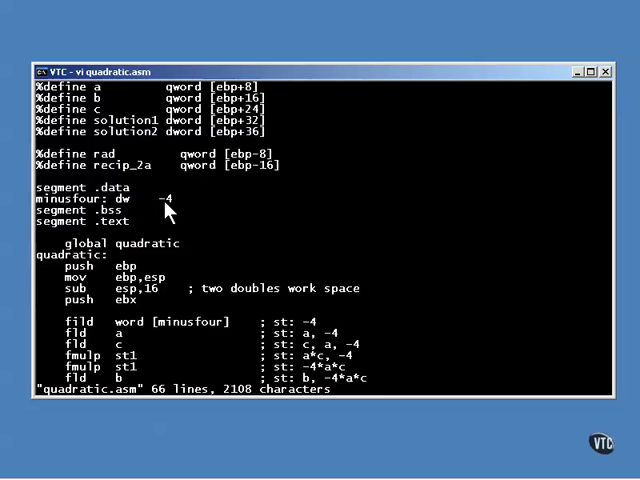
Scroll quadratic.asm down past the %define parameters and .data section toward the FPU code
scroll("down", 3)
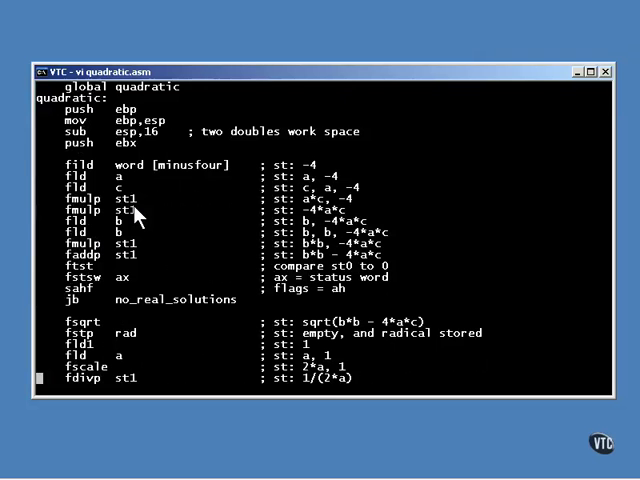
mouse_move(248, 184)
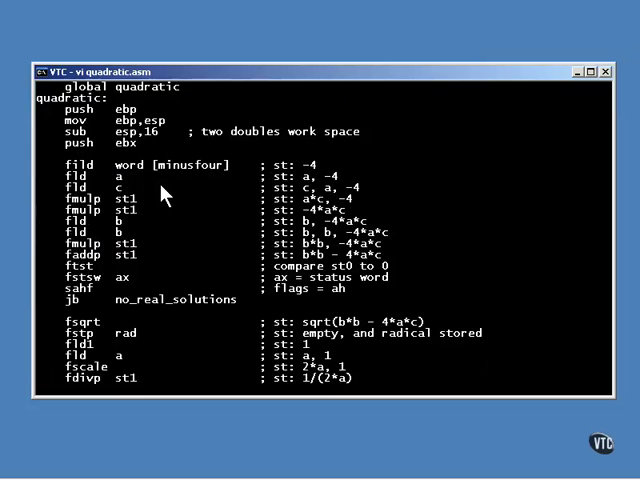
mouse_move(184, 184)
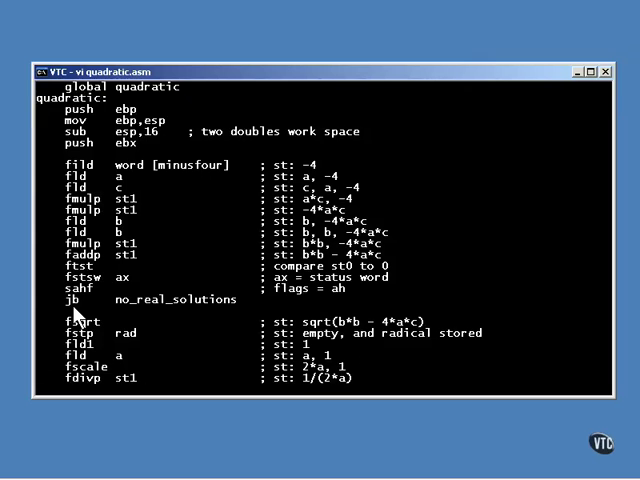
Scroll down through the fsqrt, fdivp, fstp qword [ebx] lines and the no_real_solutions return
scroll("down", 3)
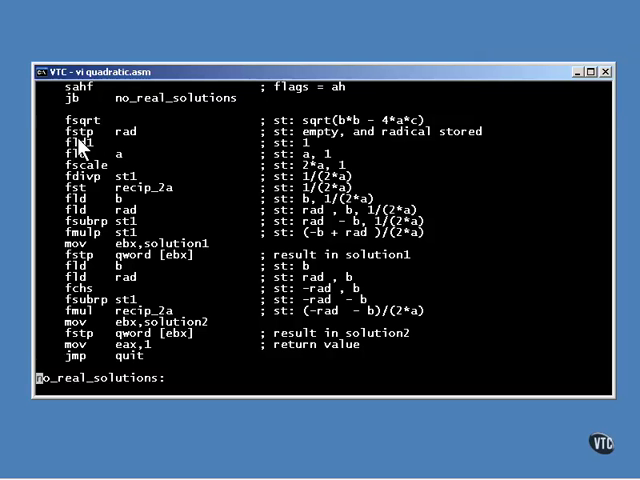
mouse_move(80, 148)
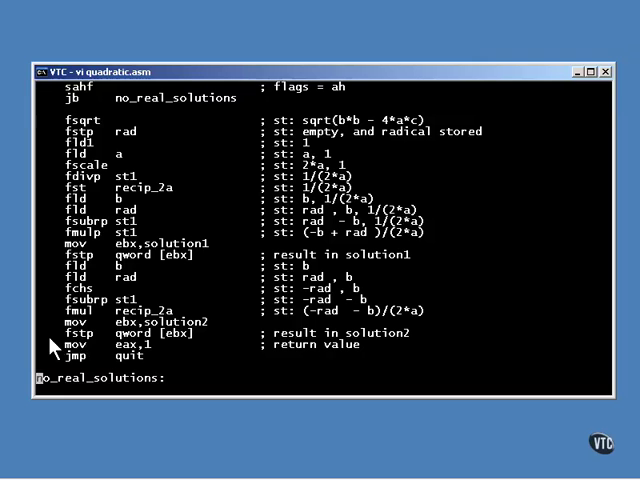
mouse_move(150, 356)
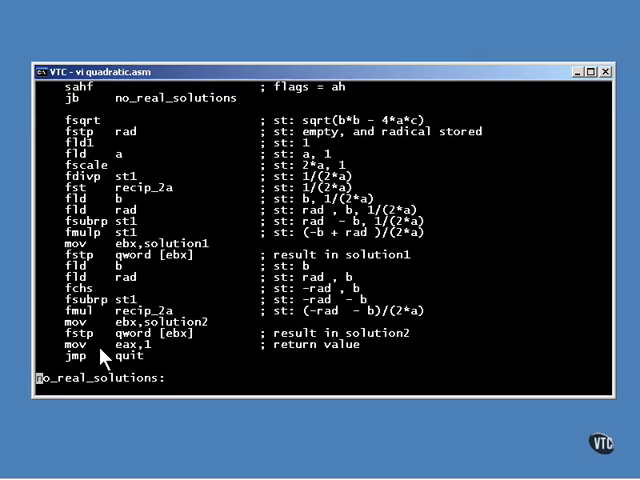
scroll("down", 3)
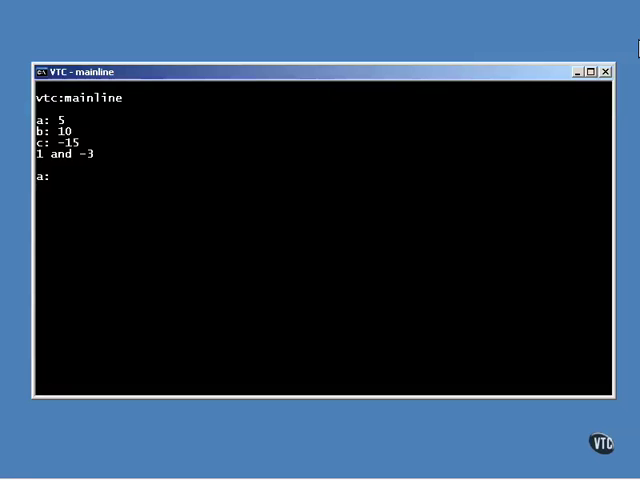
Enter coefficient -9 and submit to get the real solutions -0.618034 and 1.61803
type("-9")
type("9")
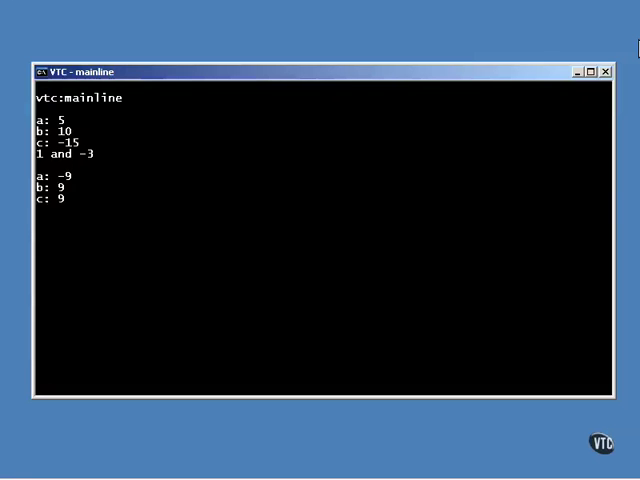
key("enter")
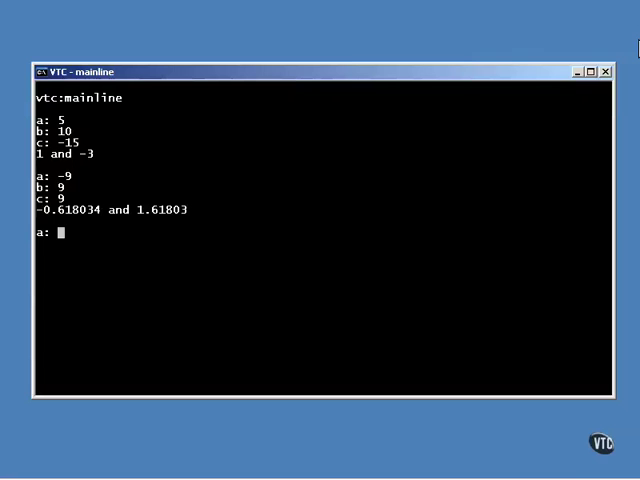